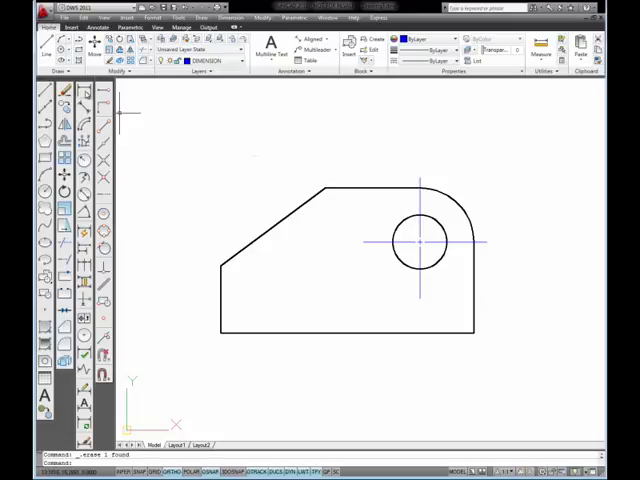
pyautogui.moveTo(86, 95)
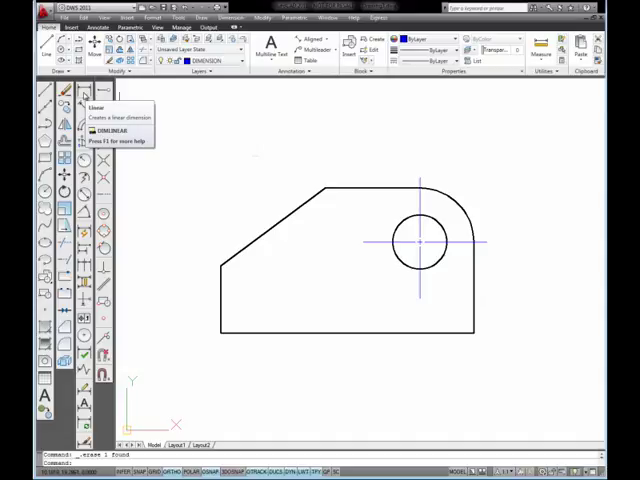
pyautogui.moveTo(88, 277)
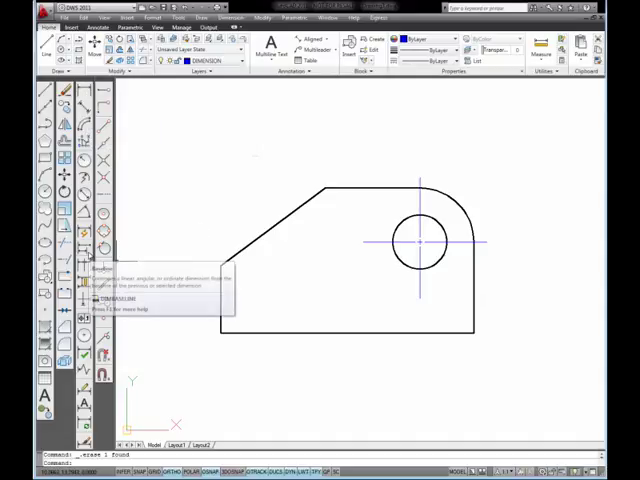
pyautogui.moveTo(318, 270)
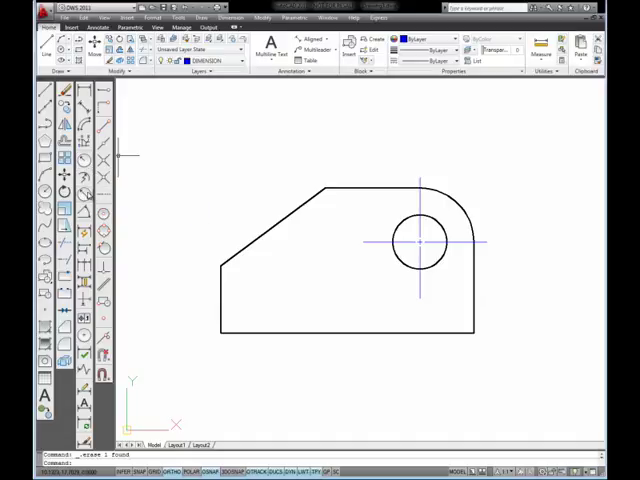
pyautogui.moveTo(465, 212)
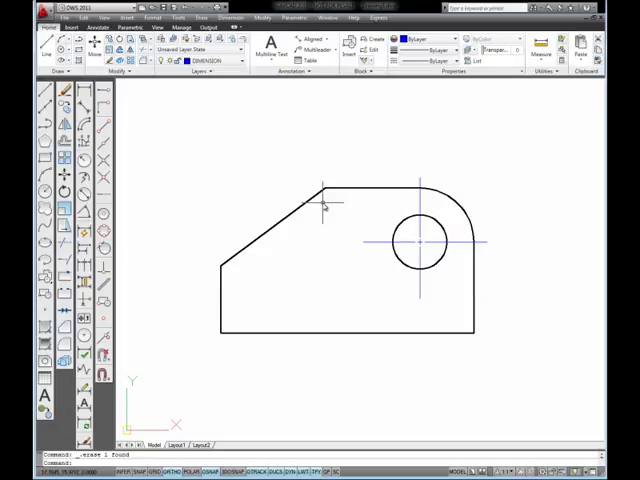
pyautogui.moveTo(255, 163)
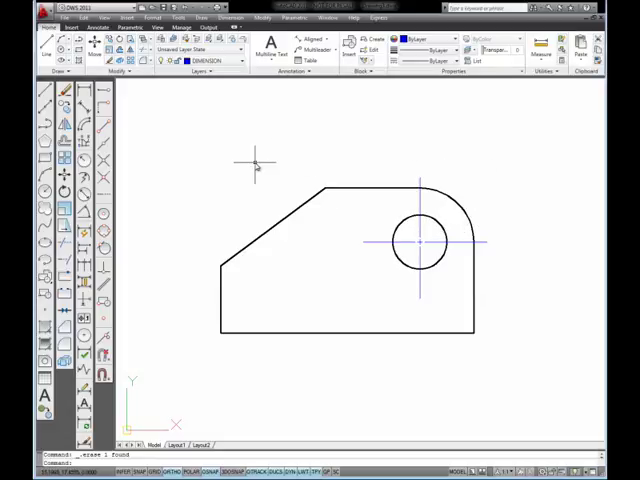
pyautogui.moveTo(300, 160)
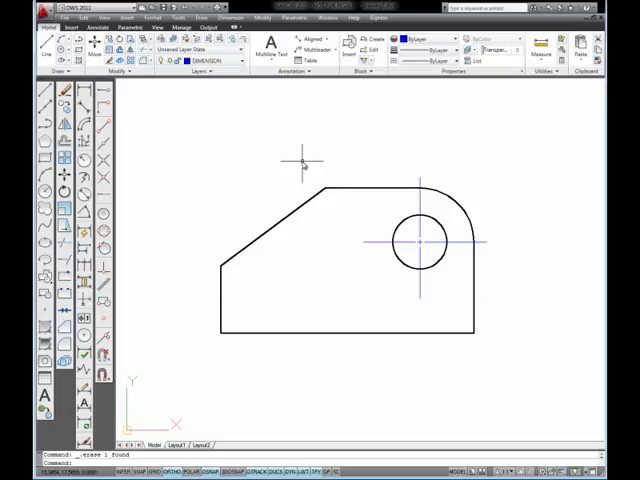
pyautogui.moveTo(283, 160)
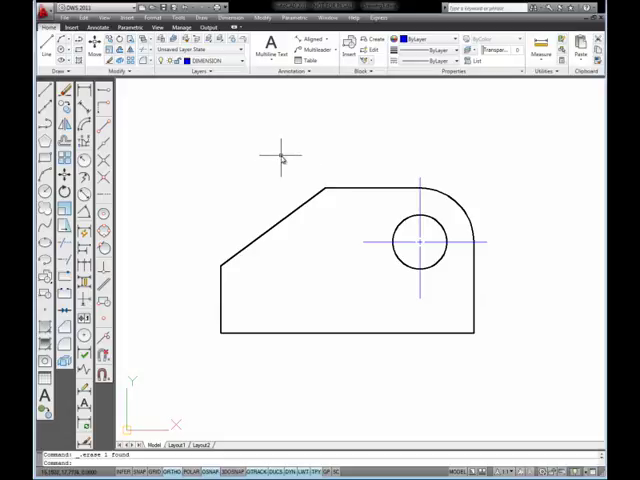
pyautogui.moveTo(252, 145)
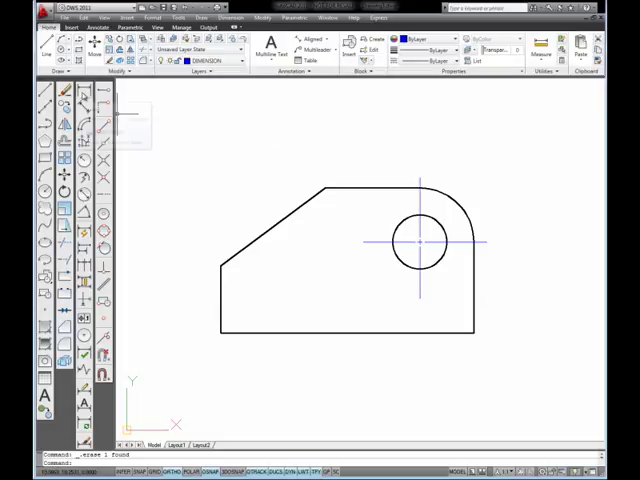
# - Add bottom horizontal linear and baseline dimensions from the slanted edge's top end to the right corner (3.87, 7.37, 9.37)
pyautogui.click(62, 91)
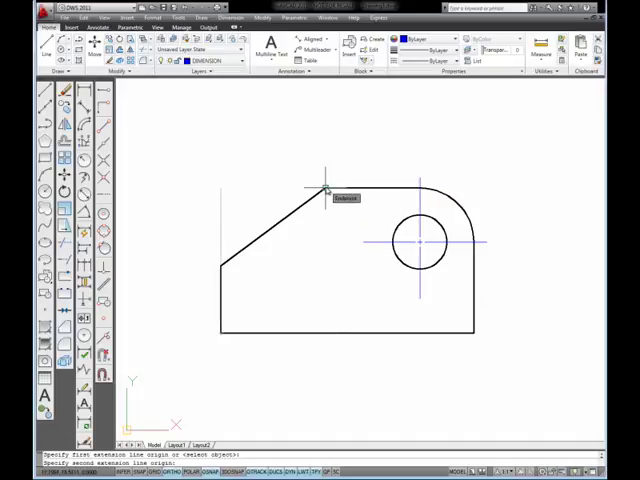
pyautogui.click(327, 188)
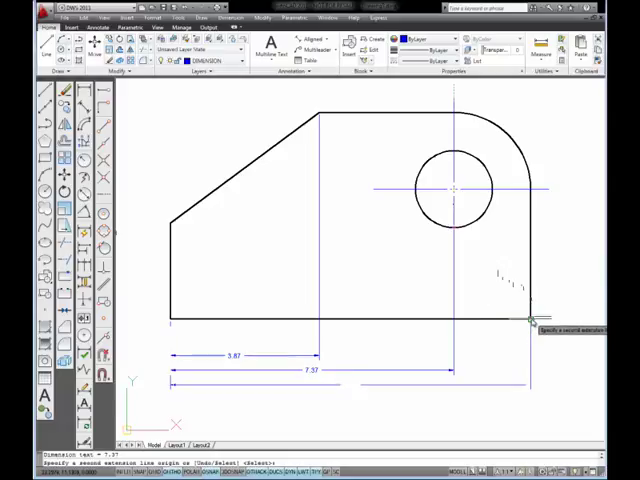
pyautogui.click(533, 320)
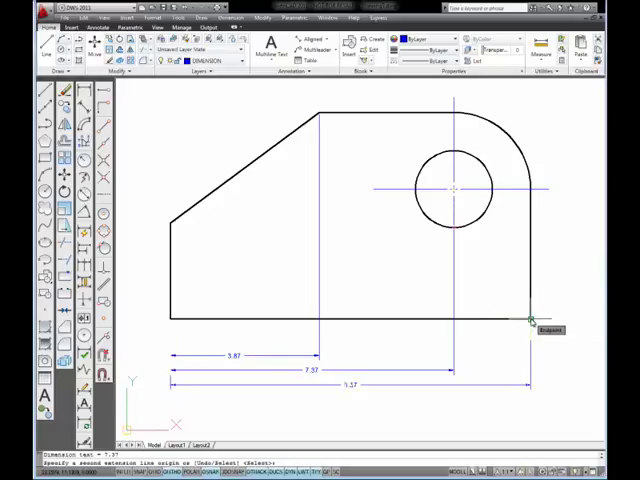
pyautogui.click(533, 322)
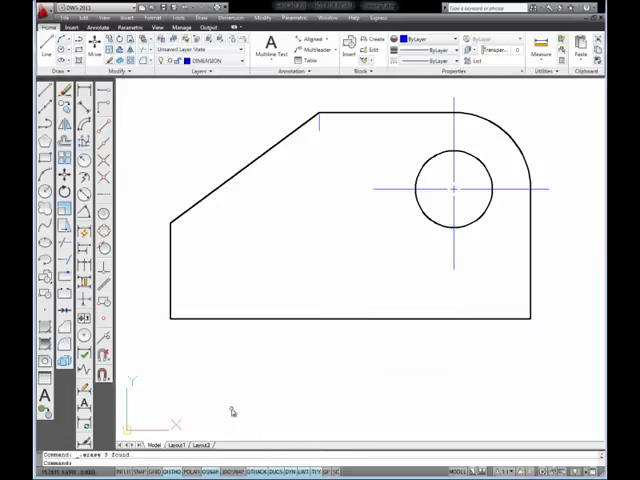
pyautogui.moveTo(190, 138)
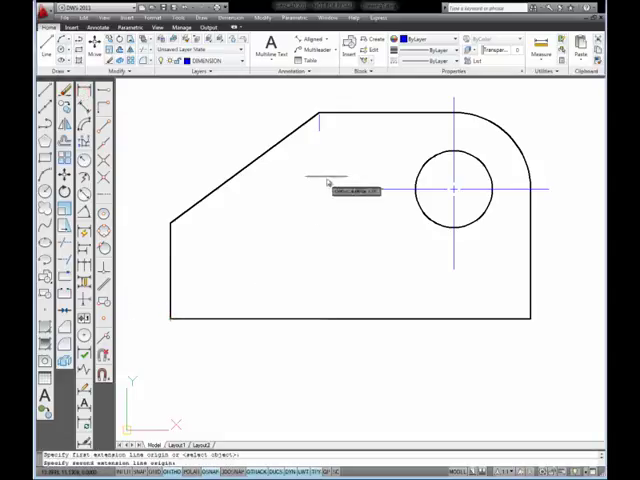
pyautogui.click(320, 110)
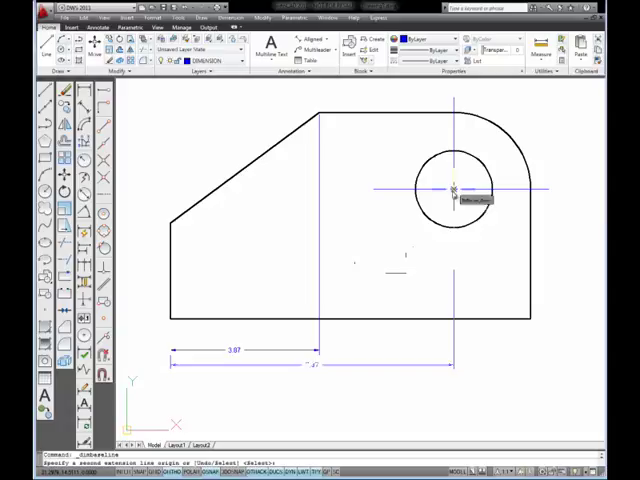
pyautogui.moveTo(452, 232)
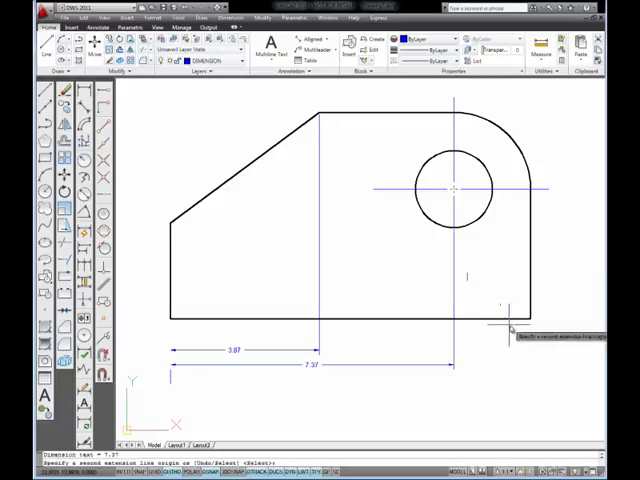
pyautogui.click(533, 333)
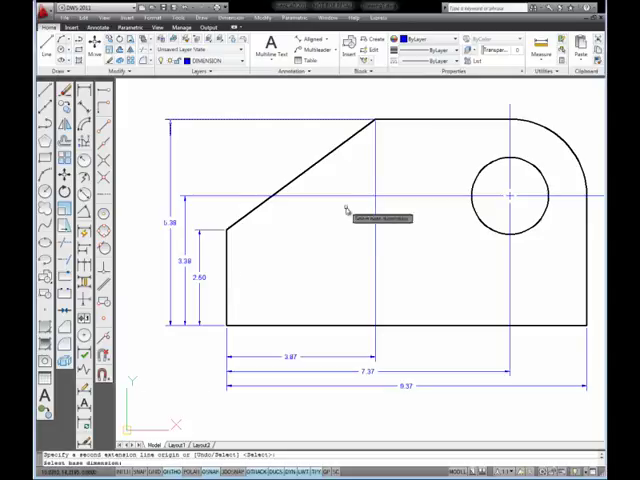
pyautogui.moveTo(328, 228)
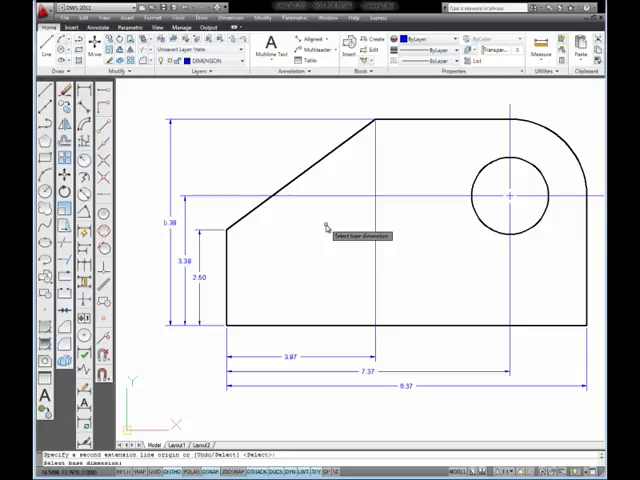
pyautogui.moveTo(555, 252)
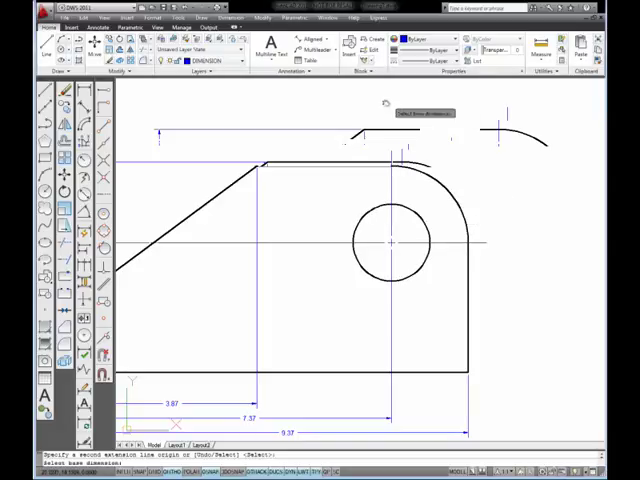
pyautogui.moveTo(425, 210)
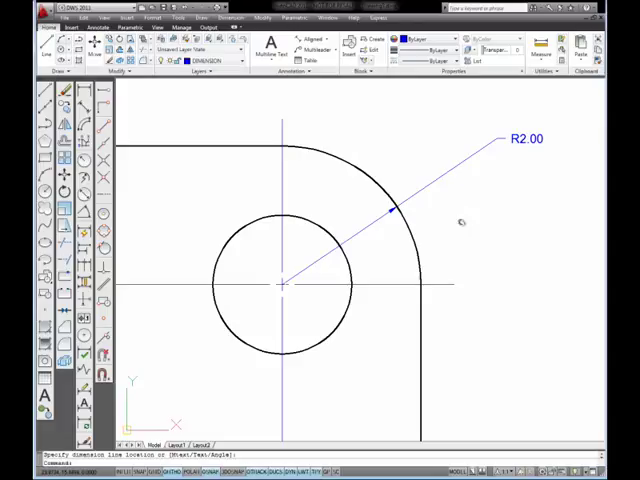
pyautogui.moveTo(332, 248)
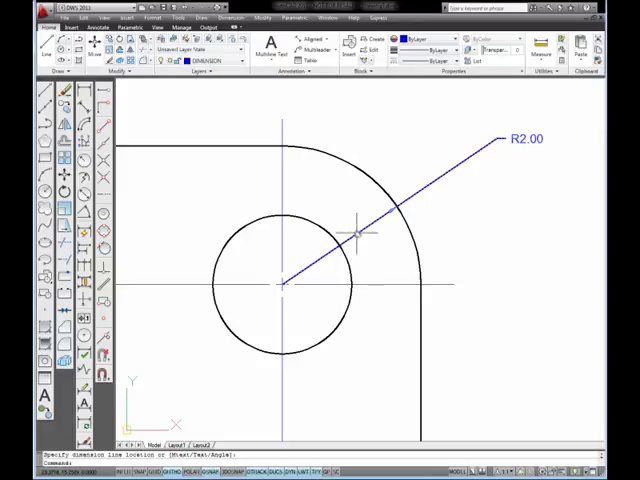
pyautogui.moveTo(380, 216)
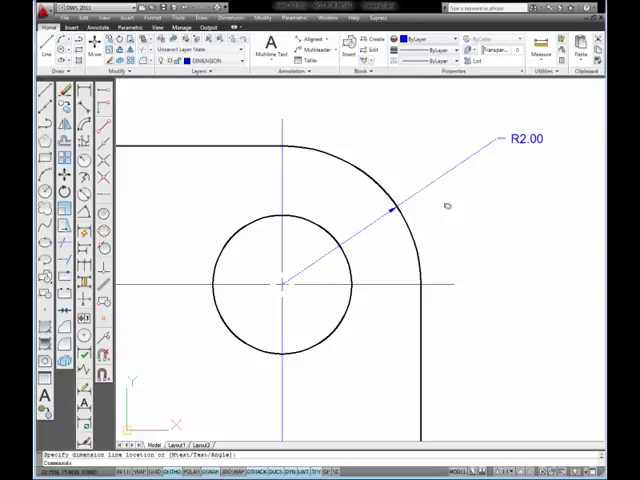
pyautogui.moveTo(475, 222)
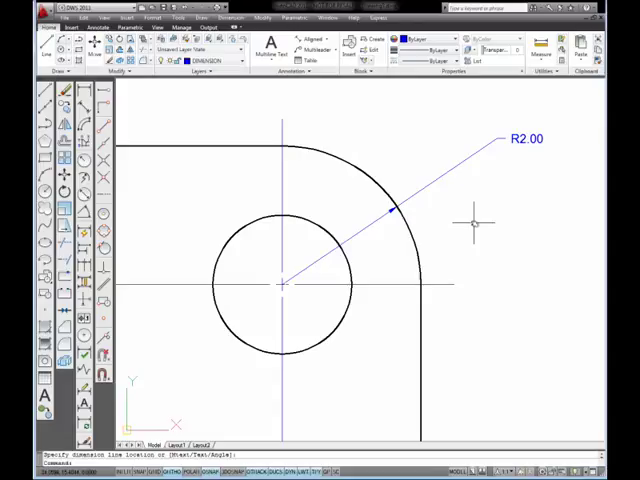
pyautogui.moveTo(127, 190)
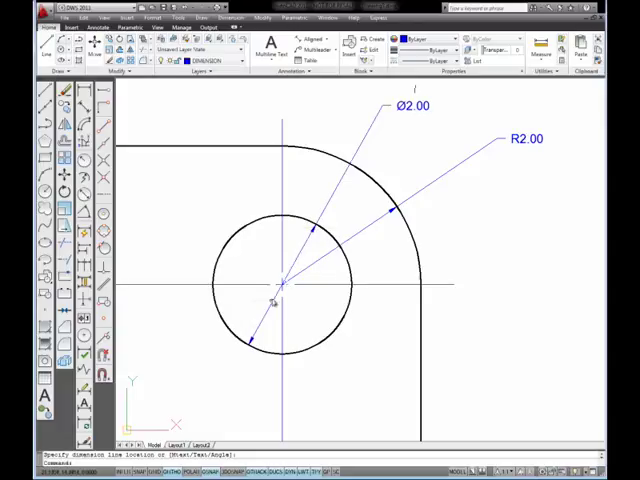
pyautogui.moveTo(258, 343)
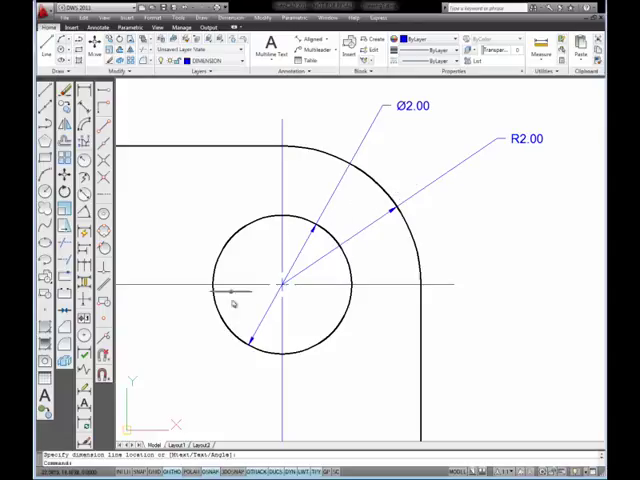
pyautogui.moveTo(478, 242)
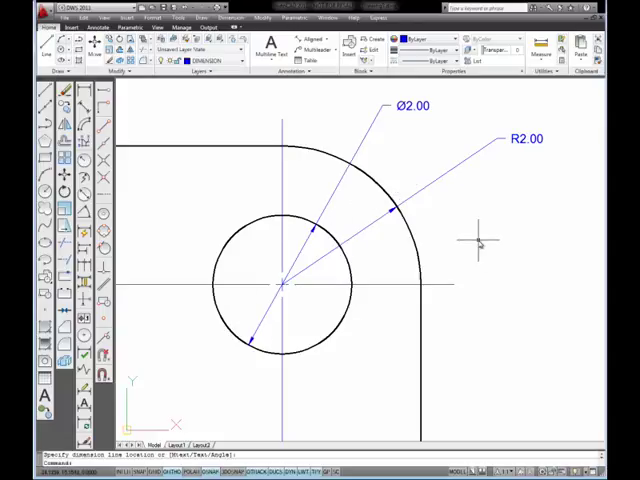